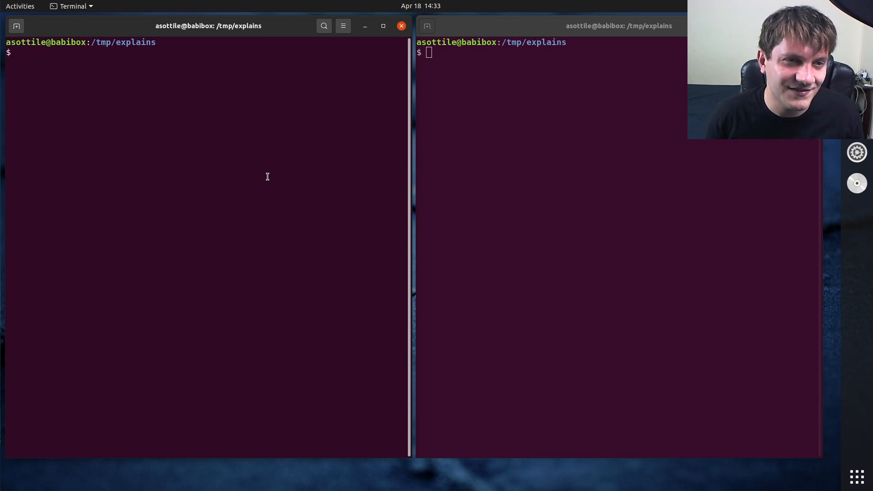
pyautogui.moveTo(276, 184)
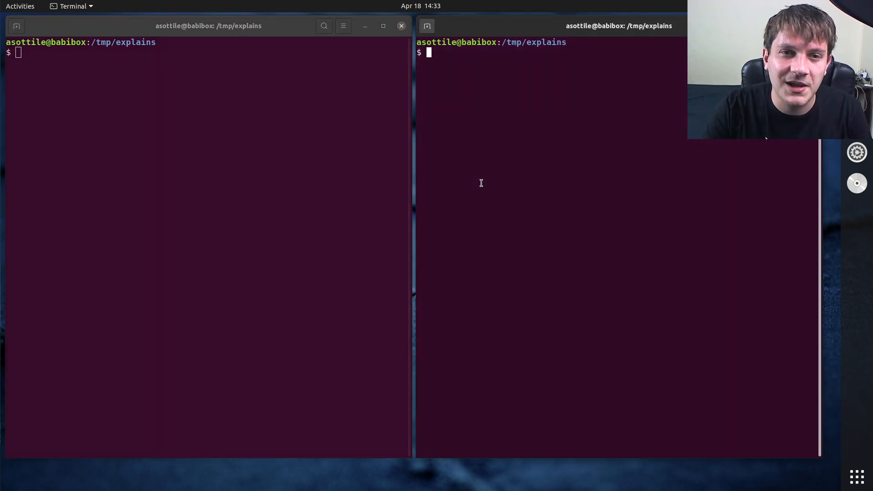
# Try 'man xcopy', find no manual entry, and type 'man xclip' instead.
pyautogui.write('man xcopy')
pyautogui.write('man c')
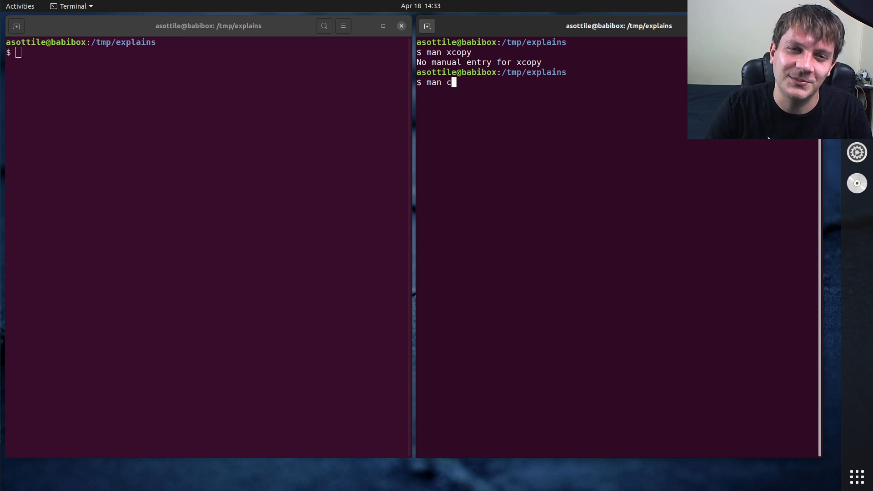
pyautogui.write('lip')
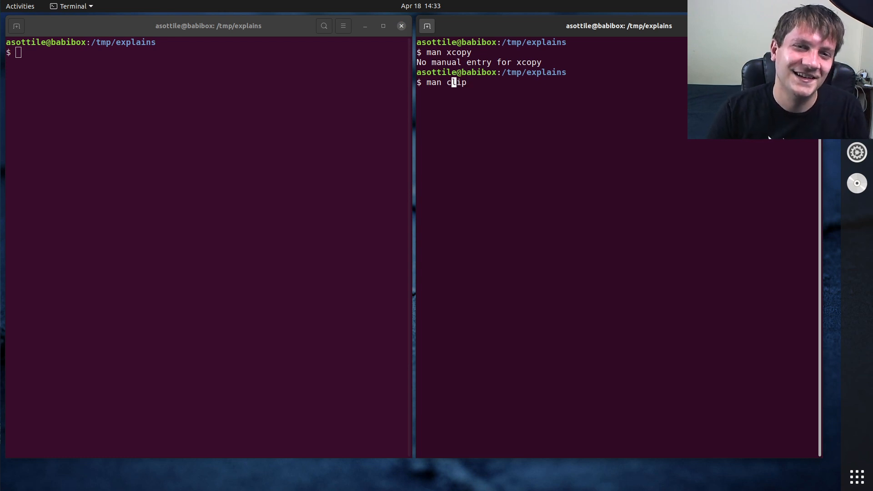
# Read the xclip manual page, scrolling through options such as -selection.
pyautogui.press('Return')
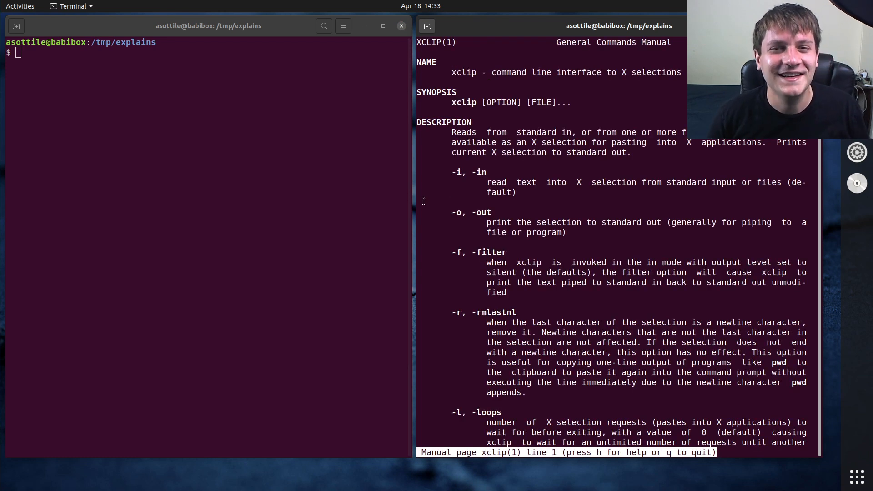
pyautogui.doubleClick(624, 72)
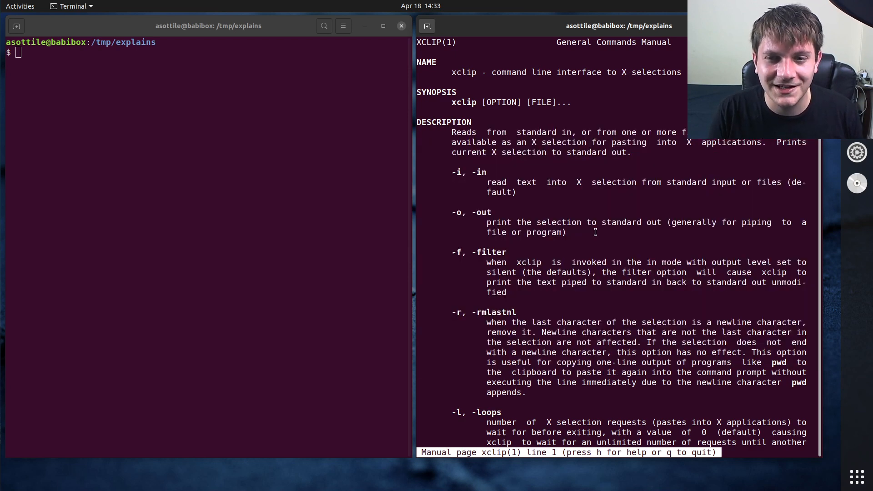
pyautogui.scroll(-3)
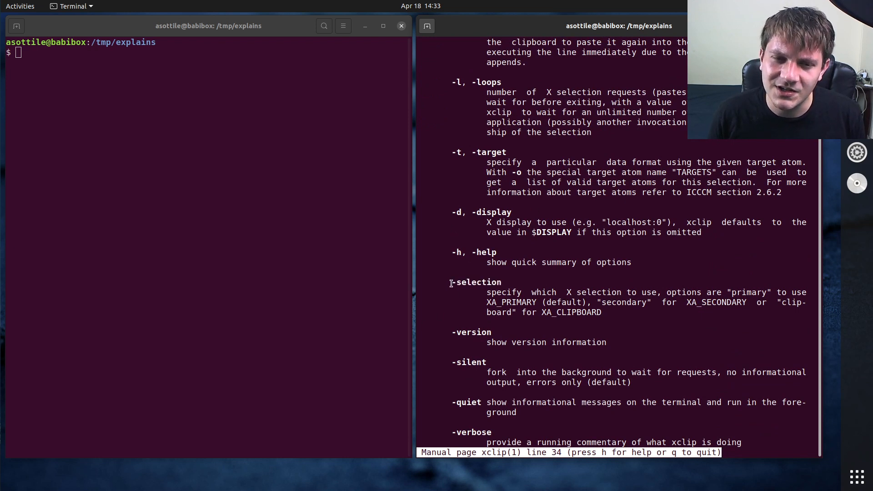
pyautogui.moveTo(551, 274)
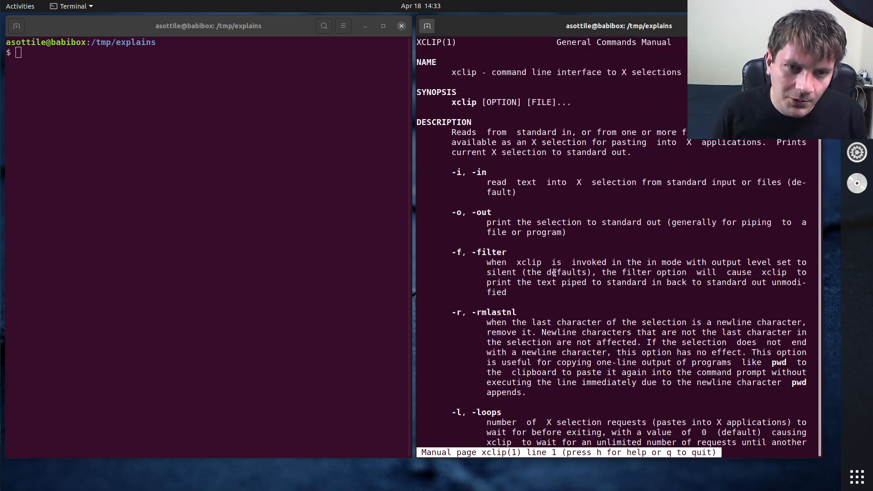
pyautogui.doubleClick(480, 212)
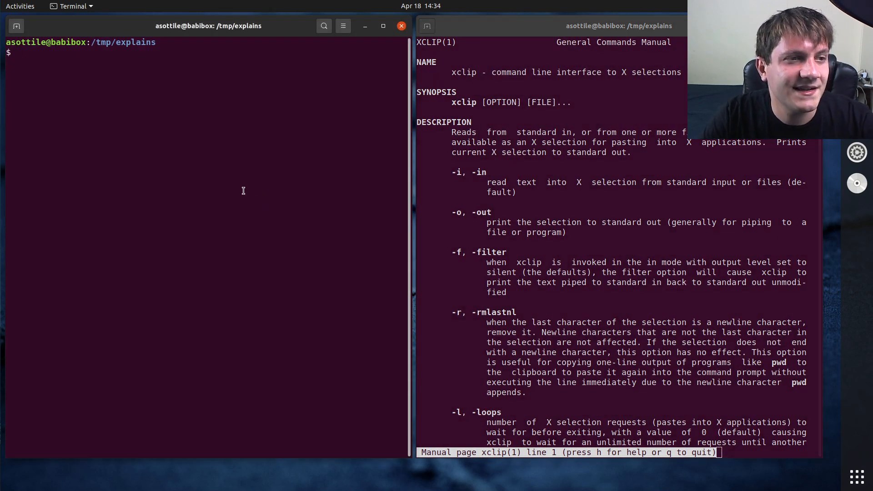
# Run 'echo hi | xclip -selection c' and 'xclip -o -selection c' to print hi back.
pyautogui.write('echo hi |')
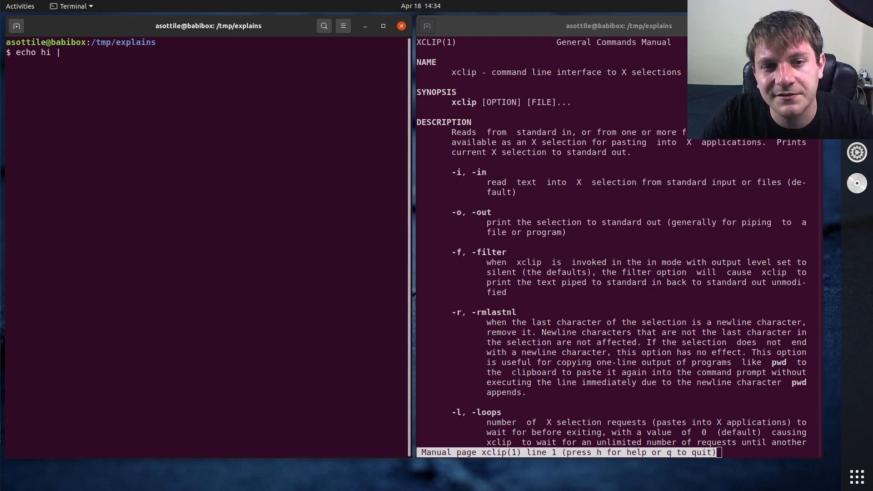
pyautogui.write('xclip -selection')
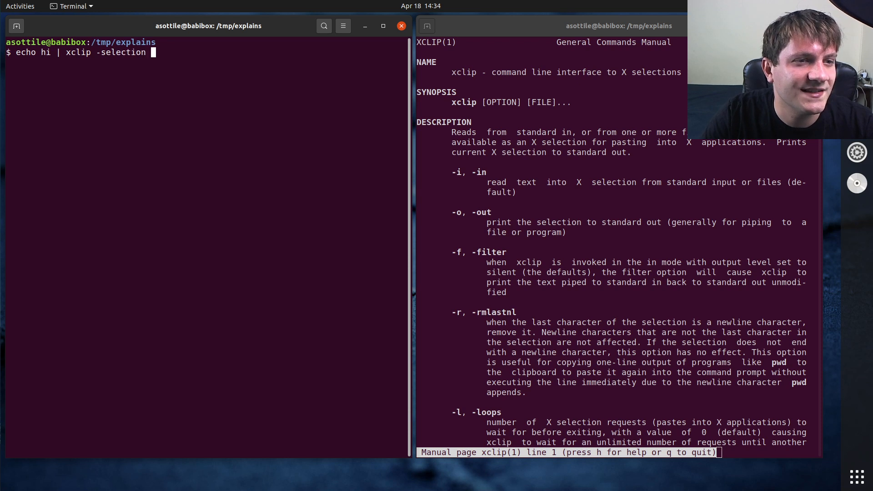
pyautogui.write('c')
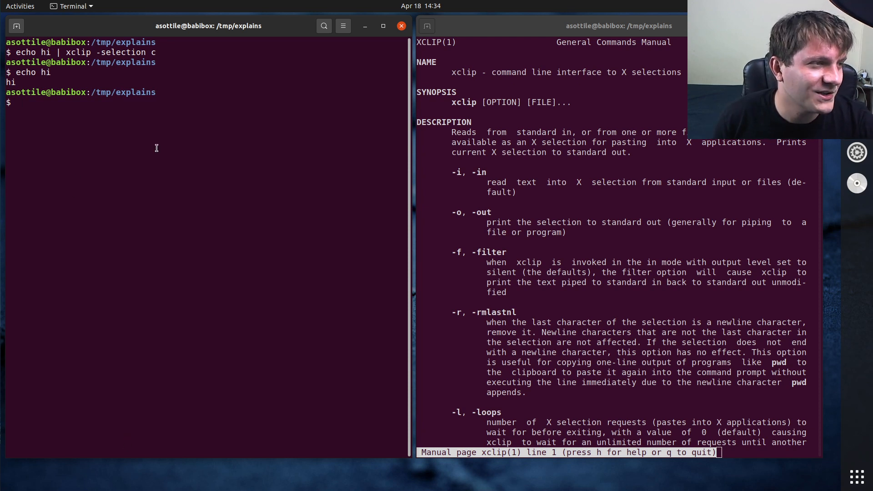
pyautogui.write('echo hi | xclip -selection c')
pyautogui.write('xclip -o -selection c')
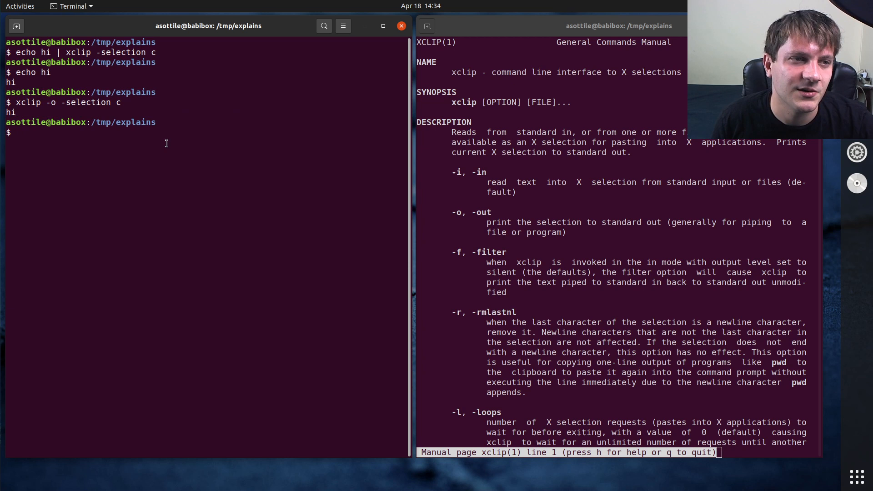
pyautogui.write('echo hello > f')
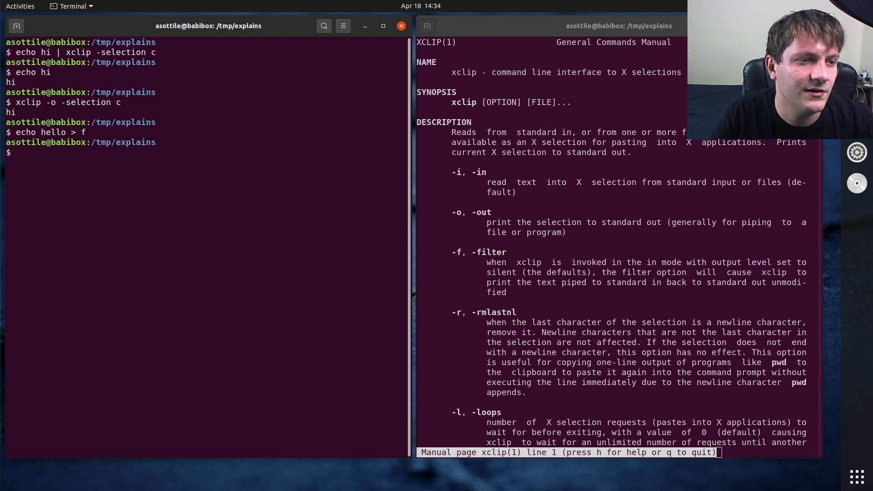
# Write hello to file f, copy it with 'xclip -selection c f', and print it back with -o.
pyautogui.write('cat f')
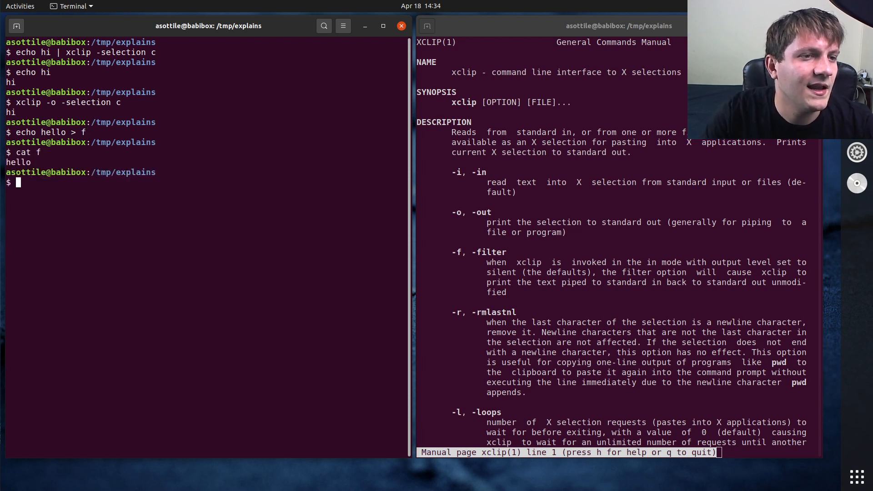
pyautogui.write('xclip -selec')
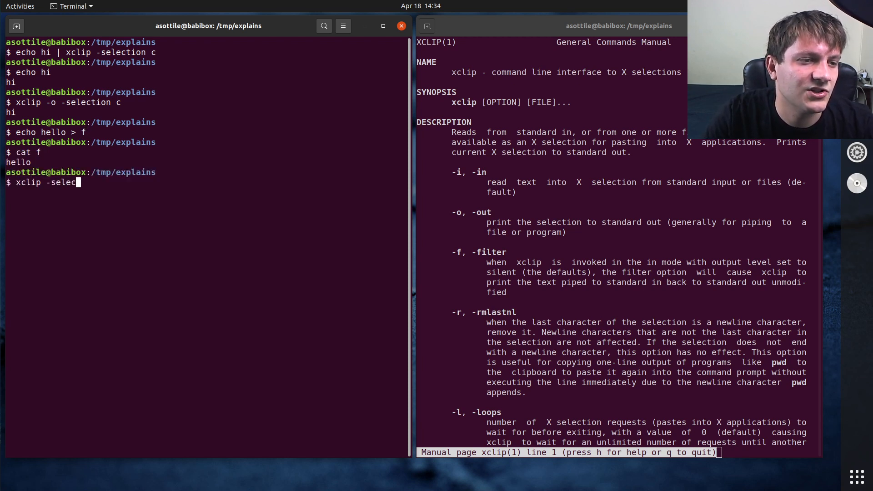
pyautogui.write('tion c f')
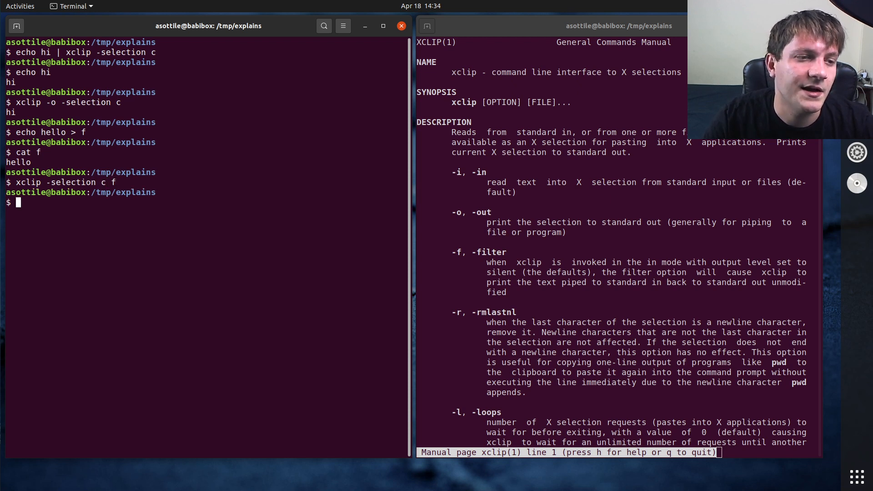
pyautogui.write('echo hello')
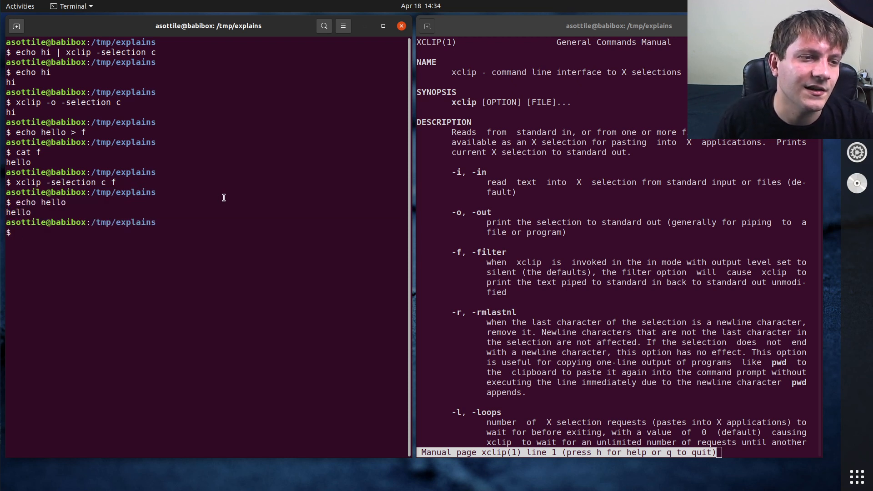
pyautogui.write('xclip -selection c f')
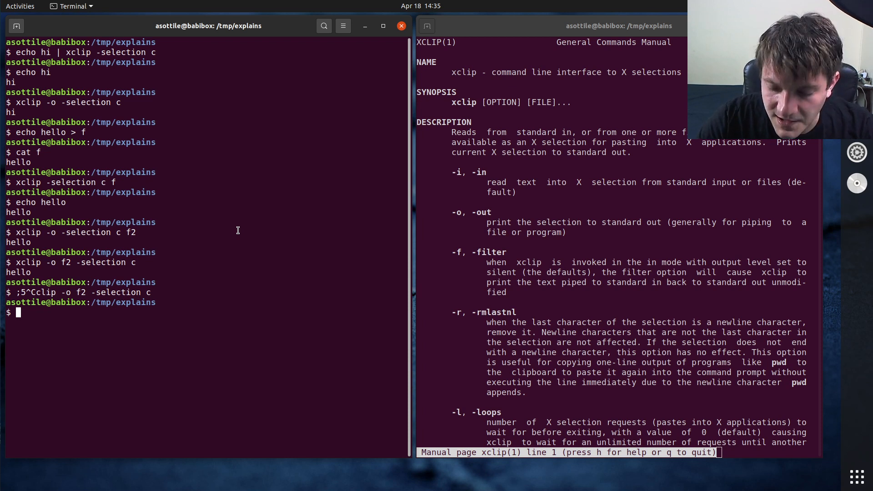
# Define aliases pbcopy='xclip -selection c' and pbpaste='xclip -o -selection c'.
pyautogui.write('alias pb')
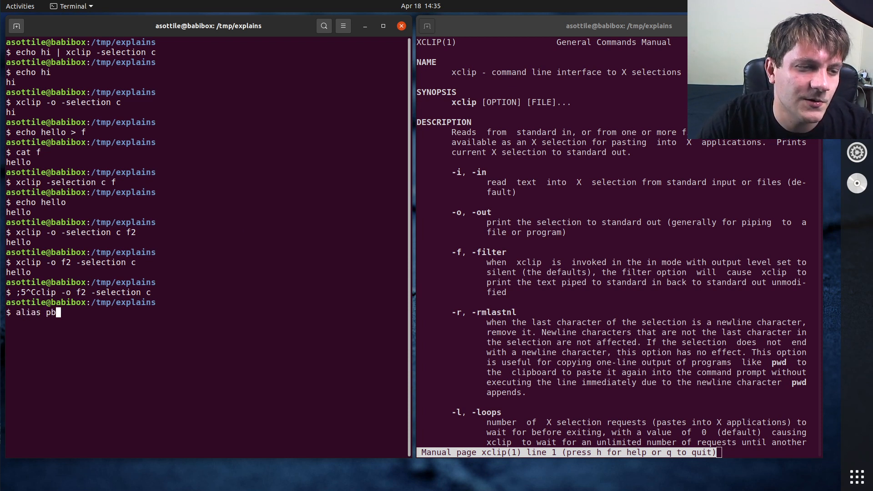
pyautogui.write('copy=')
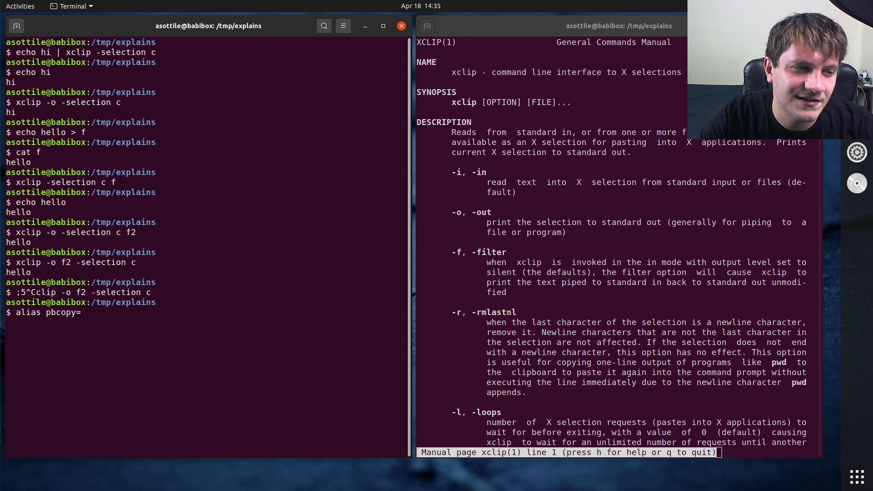
pyautogui.write("'xclip")
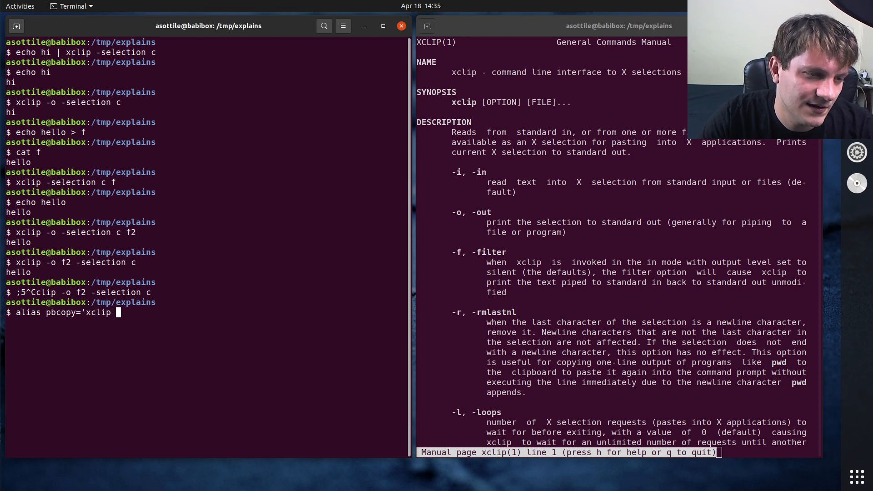
pyautogui.write("-selection c'")
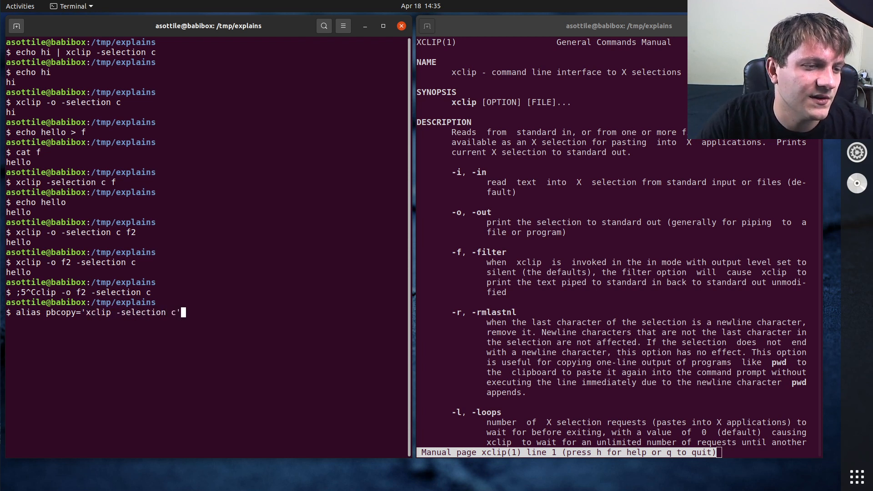
pyautogui.write("alias pbpaste='xclip")
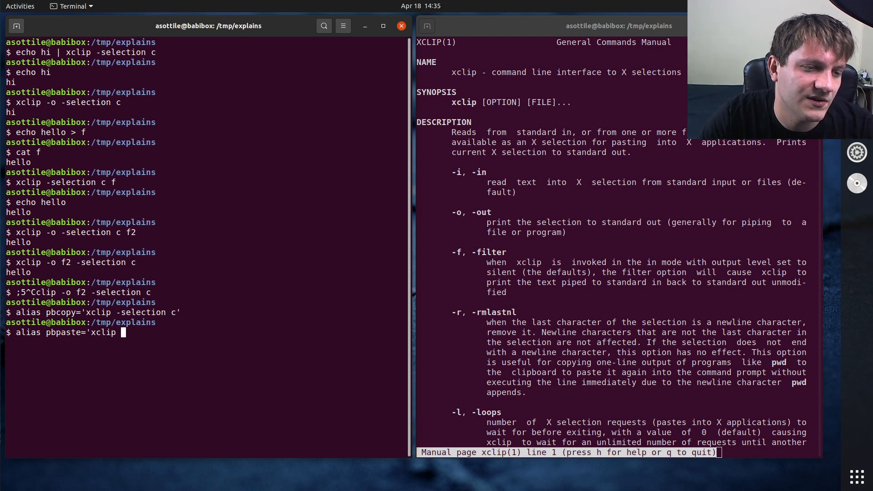
pyautogui.write("-o -selection c'")
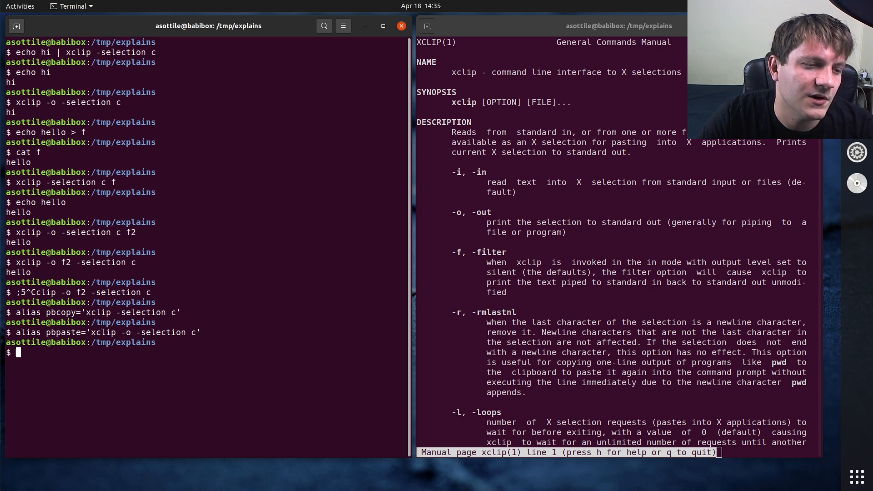
# Run 'echo hi | pbcopy' then pbpaste to confirm hi comes back.
pyautogui.write('echo hi | pbcopy')
pyautogui.write('pbpaste')
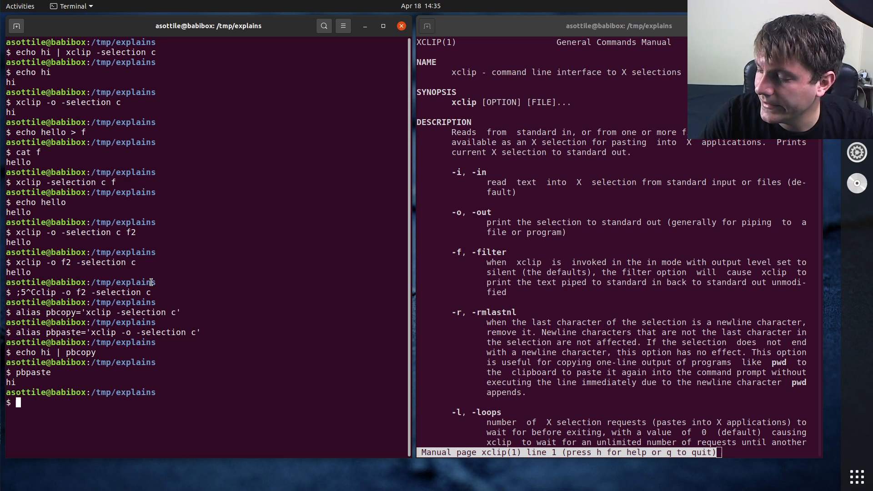
# Create a venv, pip install importtime-waterfall, run it on importtime_waterfall and show --help.
pyautogui.write('virtualenv venv')
pyautogui.write('. venv/bin/activate')
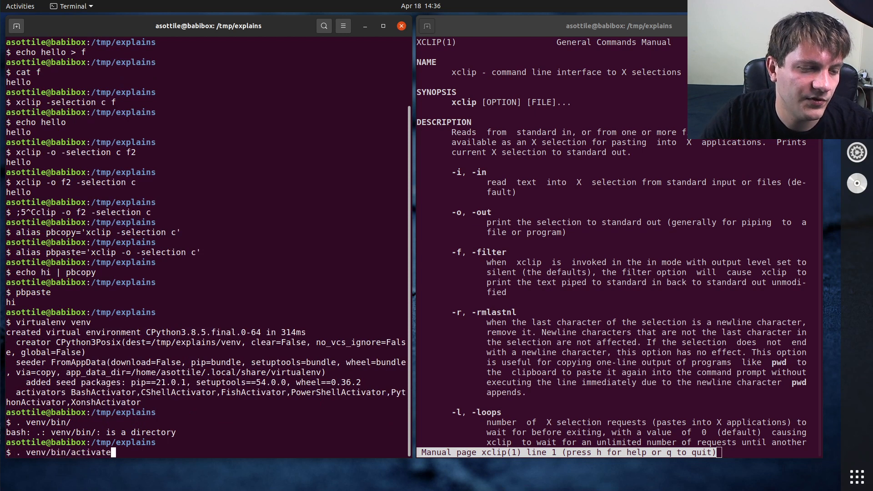
pyautogui.write('pip install importtime')
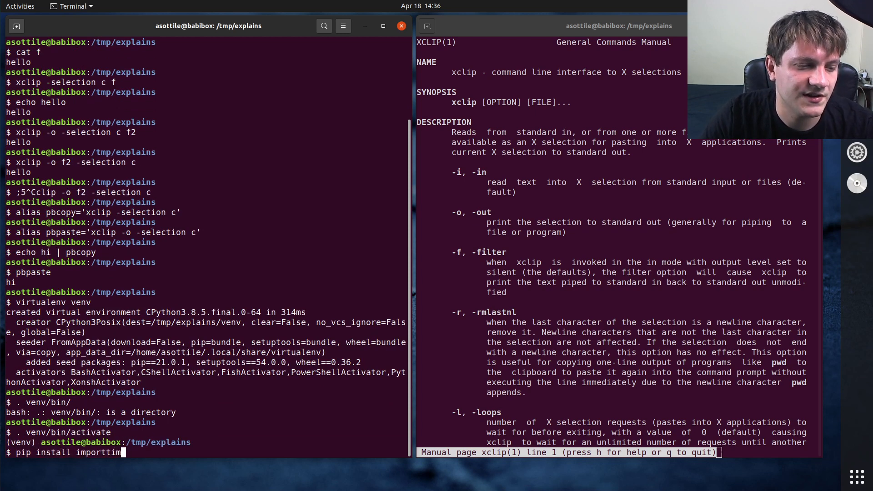
pyautogui.write('e-waterfall')
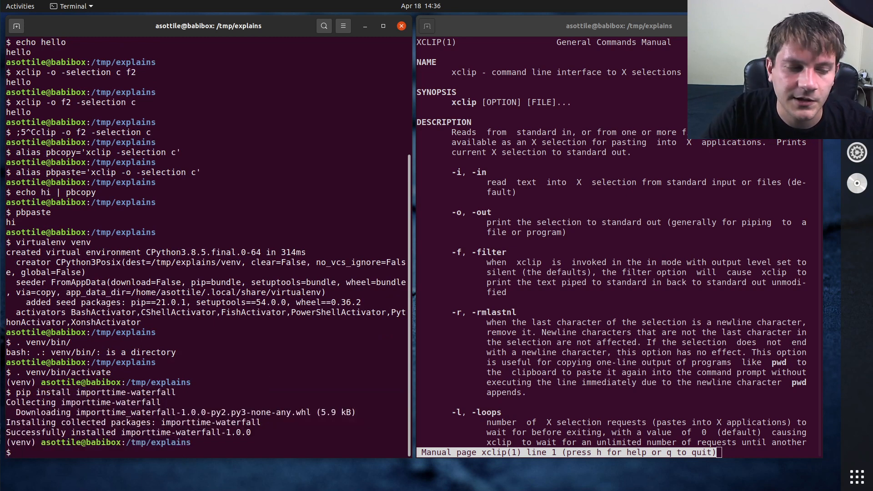
pyautogui.write('importtime-waterfall')
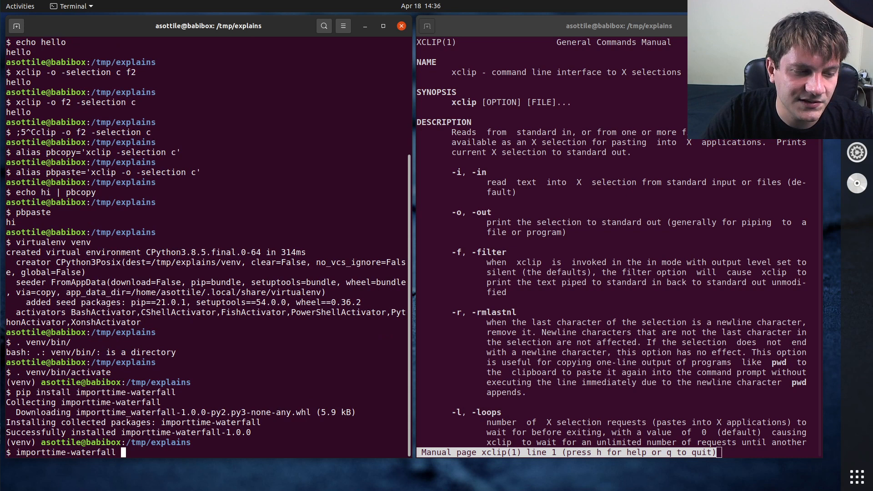
pyautogui.write('importtime_waterfall')
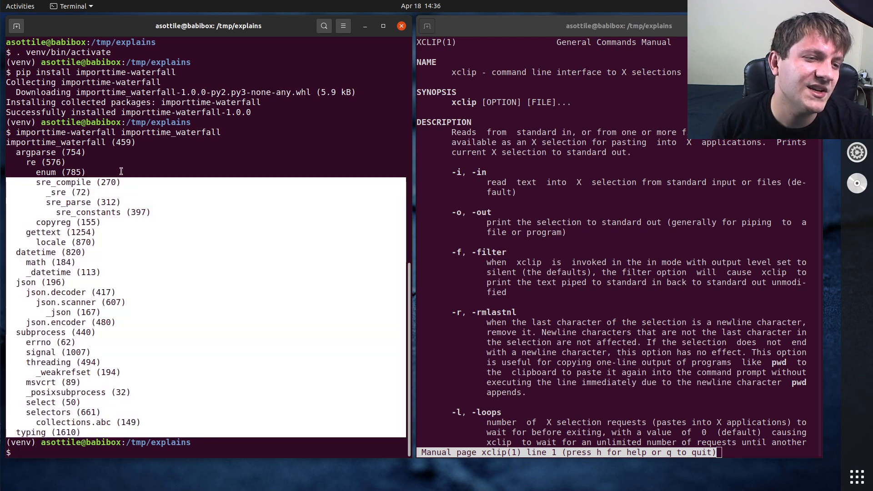
pyautogui.moveTo(303, 184)
pyautogui.write('importtime-waterfall --help')
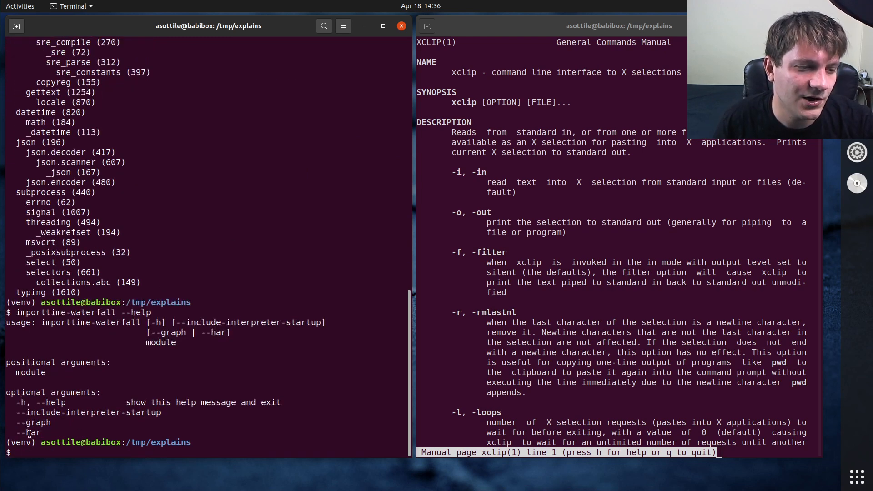
# Run importtime-waterfall with --har and pipe the HAR JSON to 'xclip -selection c'.
pyautogui.doubleClick(27, 433)
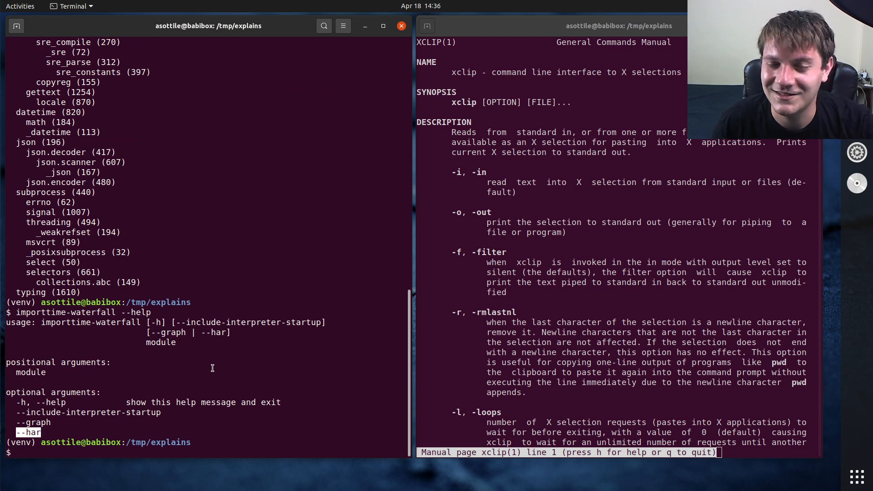
pyautogui.write('importtime-waterfall --help')
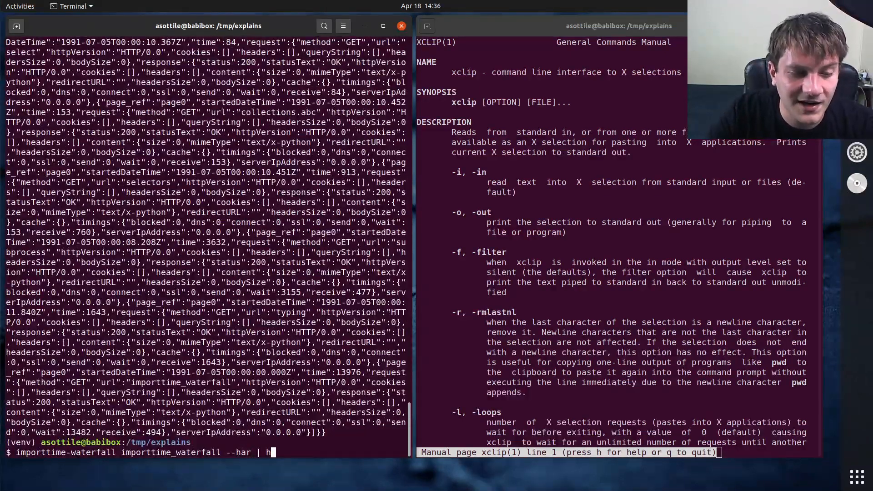
pyautogui.write('xclip -se')
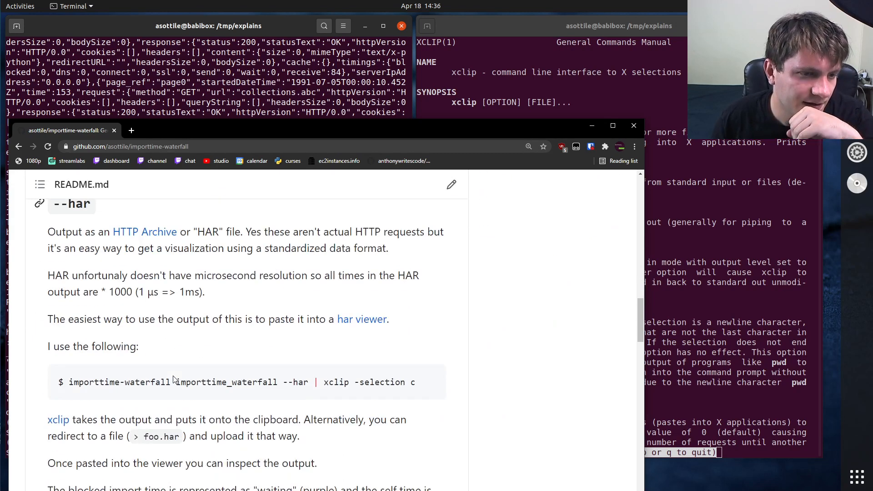
# Load the clipboard HAR into the HAR viewer to show the 30-module waterfall.
pyautogui.click(361, 319)
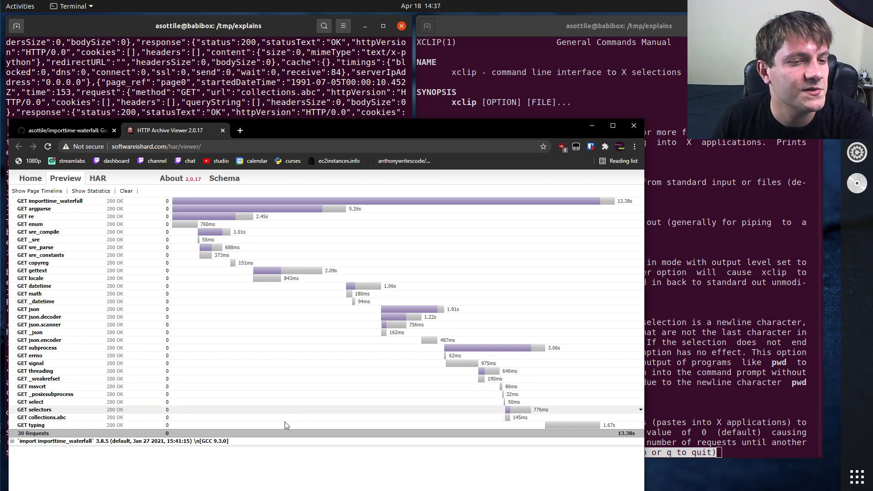
pyautogui.moveTo(266, 280)
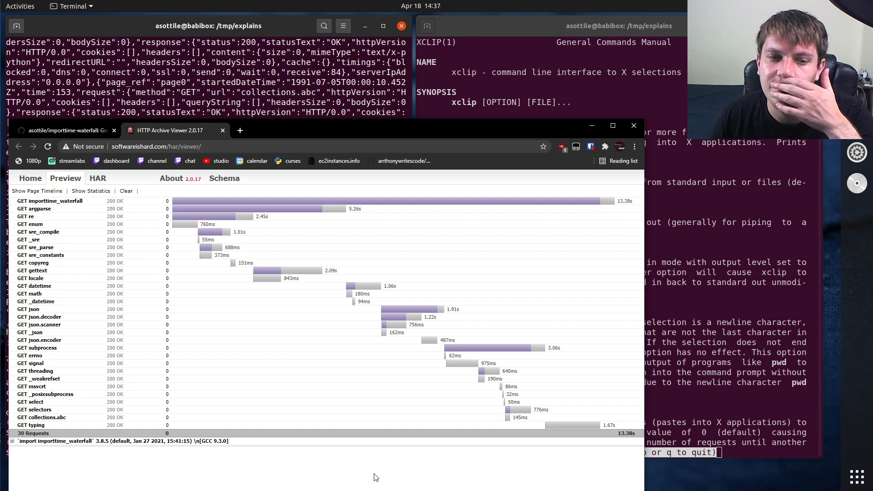
pyautogui.moveTo(361, 453)
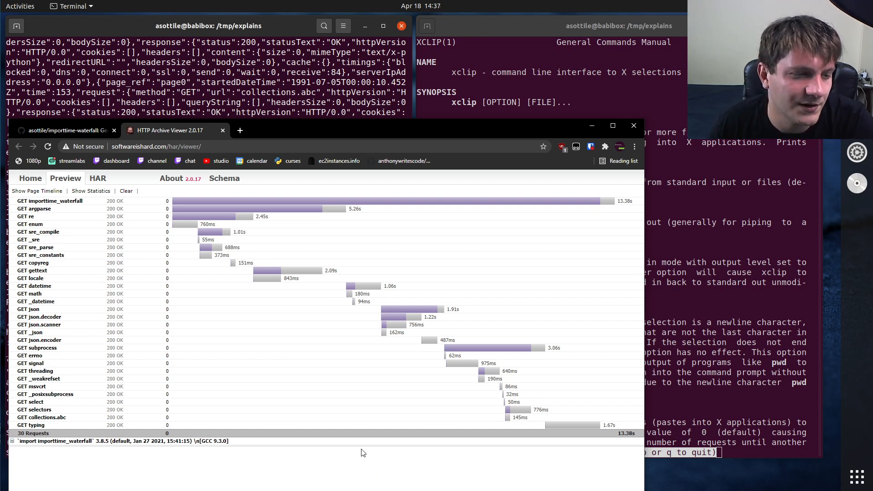
pyautogui.moveTo(590, 428)
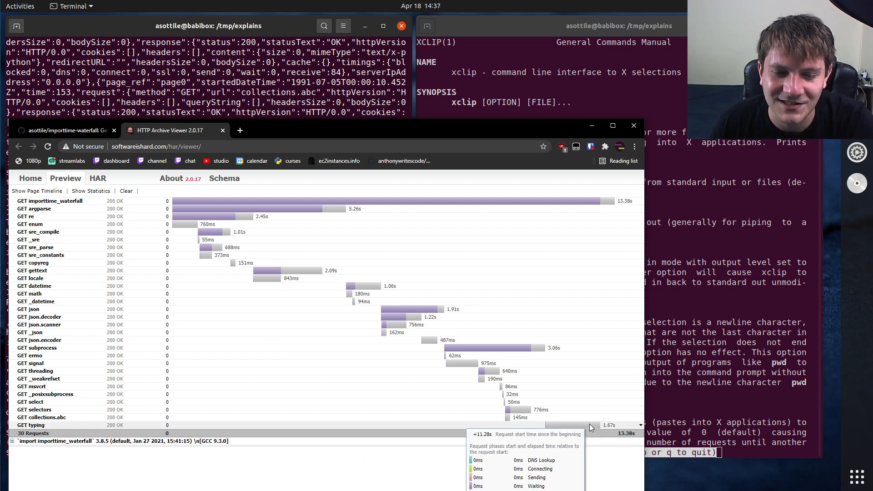